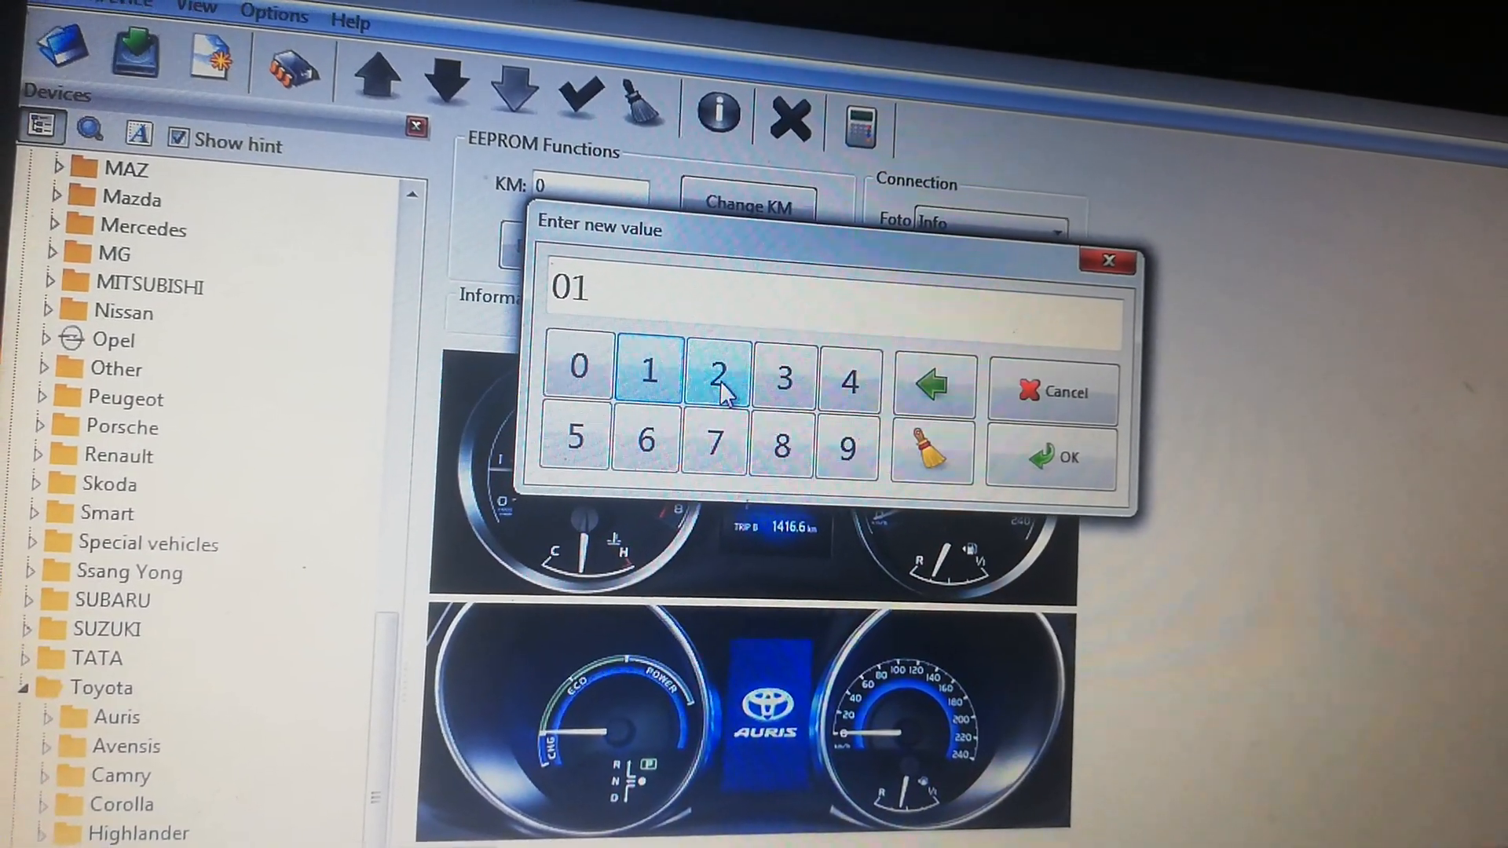
Press the first digit of the new 12332 km mileage on the keypad
click(1067, 457)
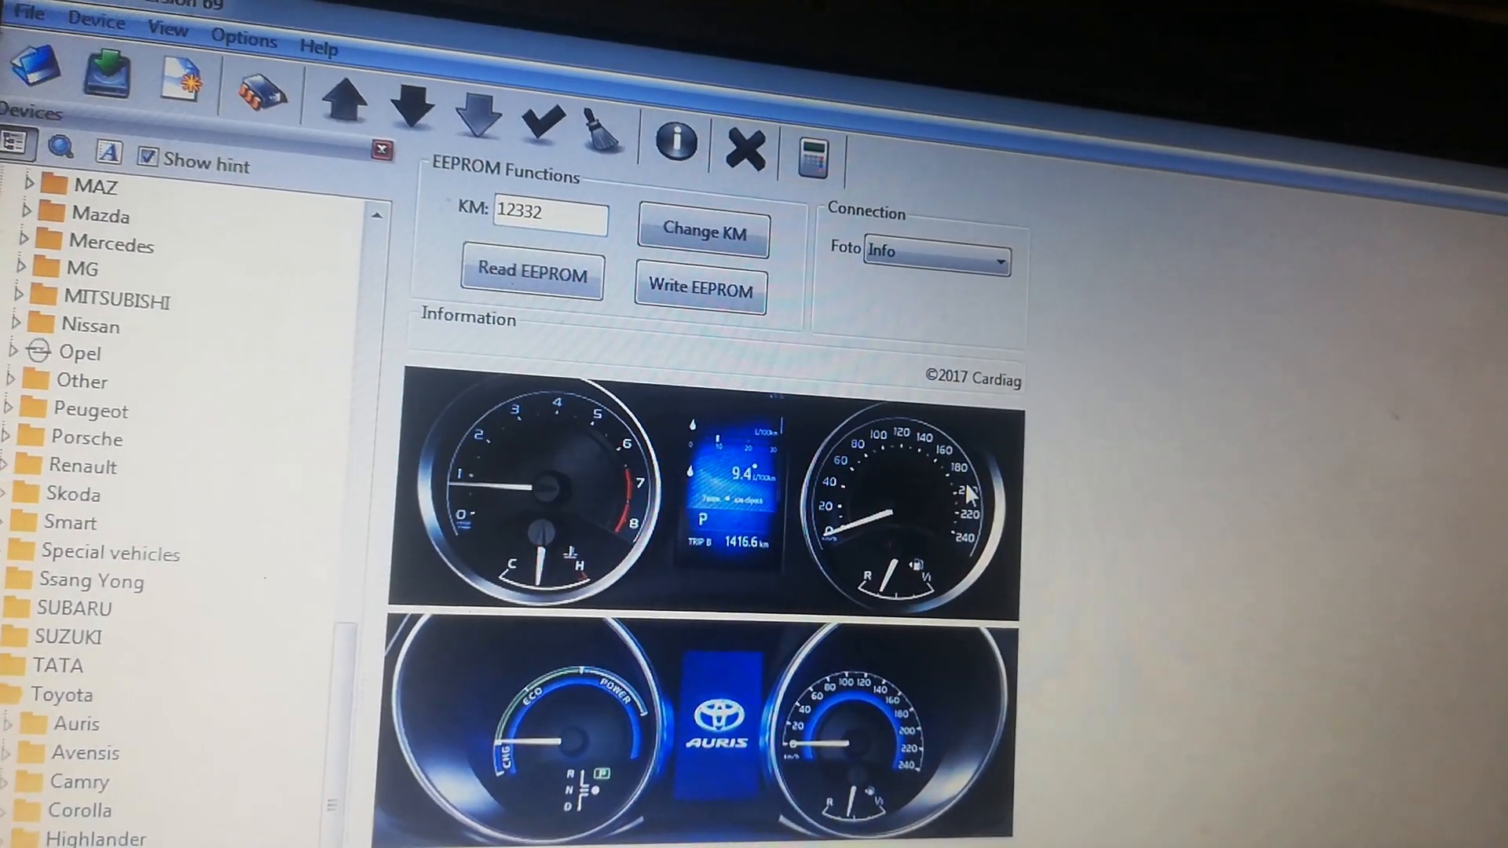